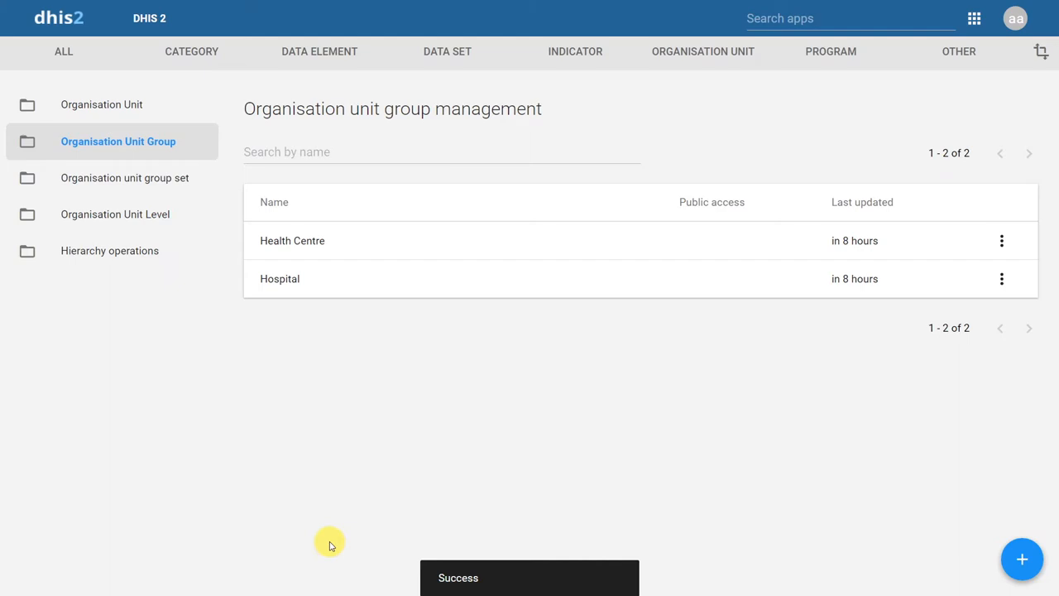
{"action": "mouse_move", "coordinate": [291, 389]}
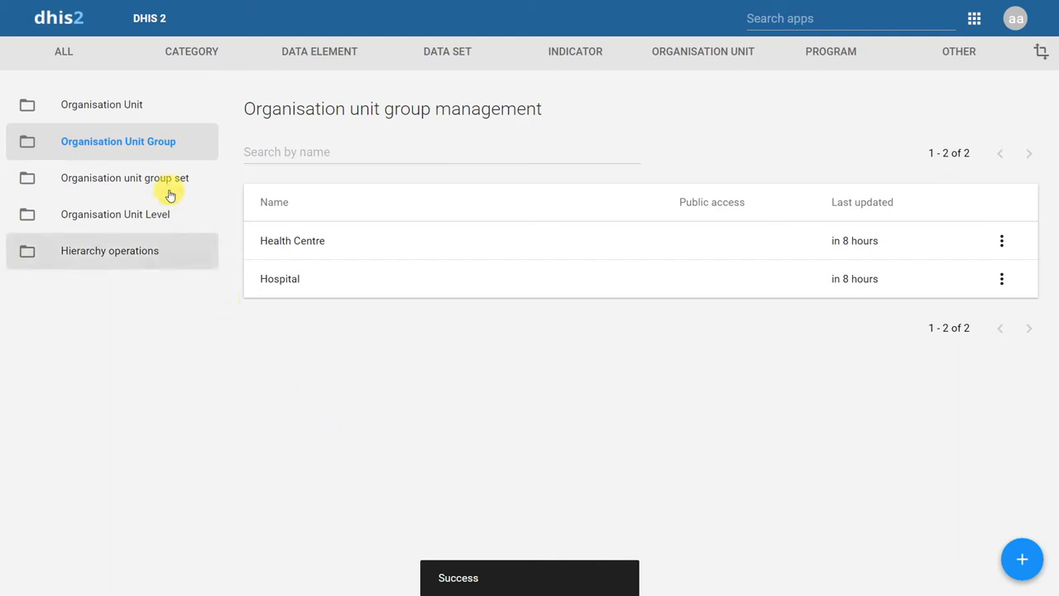
- Show the organisation unit group set list, currently empty
{"action": "left_click", "coordinate": [126, 177]}
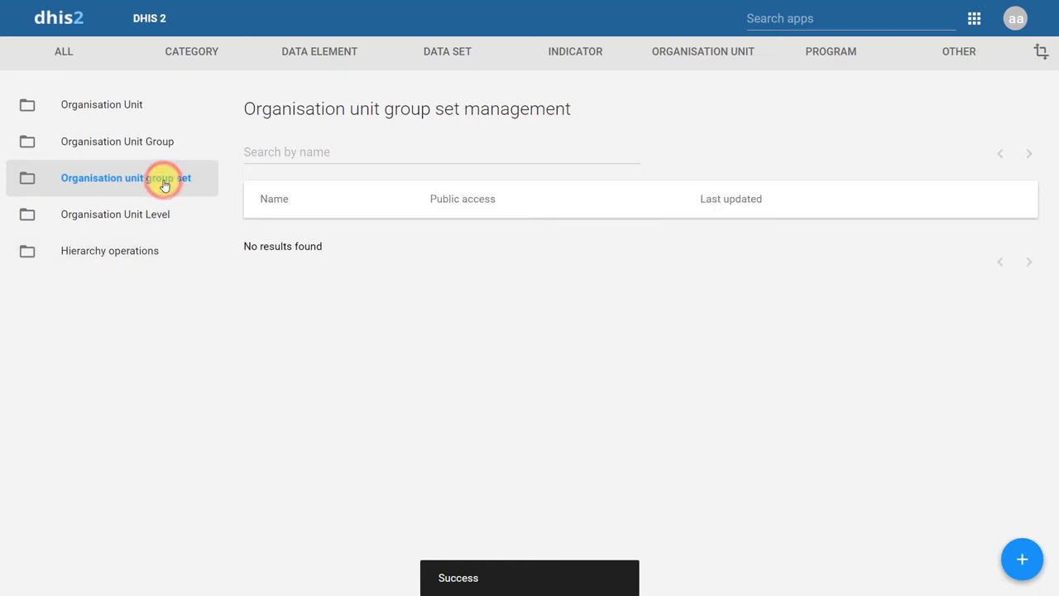
{"action": "mouse_move", "coordinate": [797, 453]}
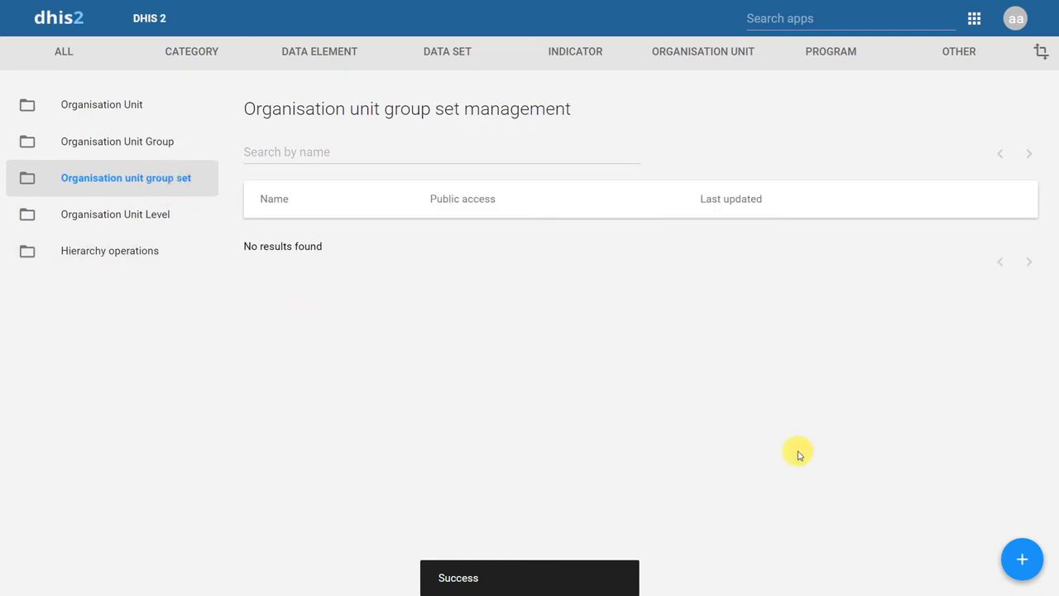
{"action": "mouse_move", "coordinate": [1022, 559]}
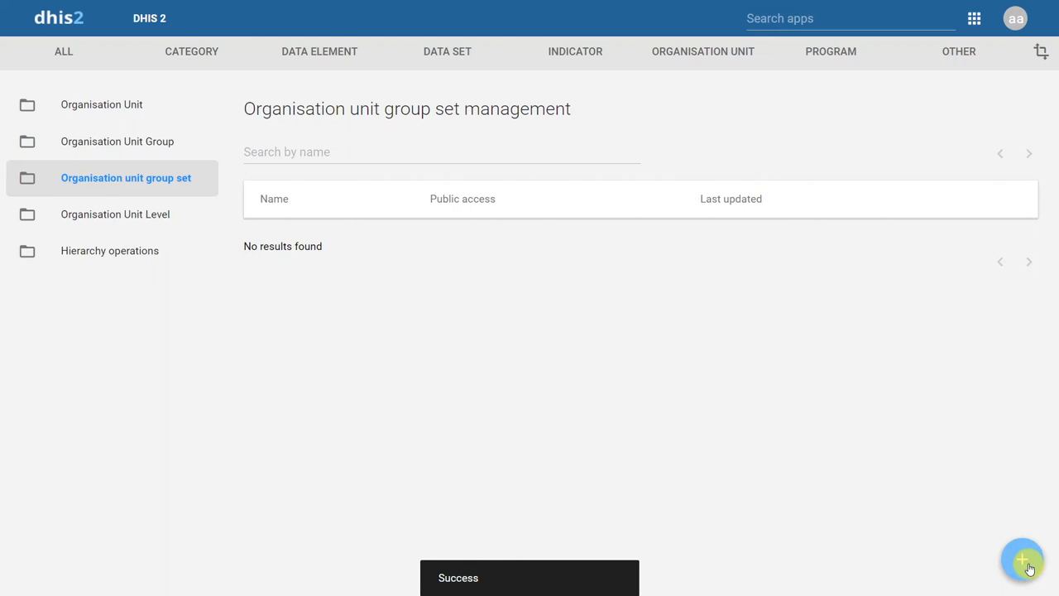
- Begin a blank organisation unit group set form with the Name field ready
{"action": "left_click", "coordinate": [1022, 559]}
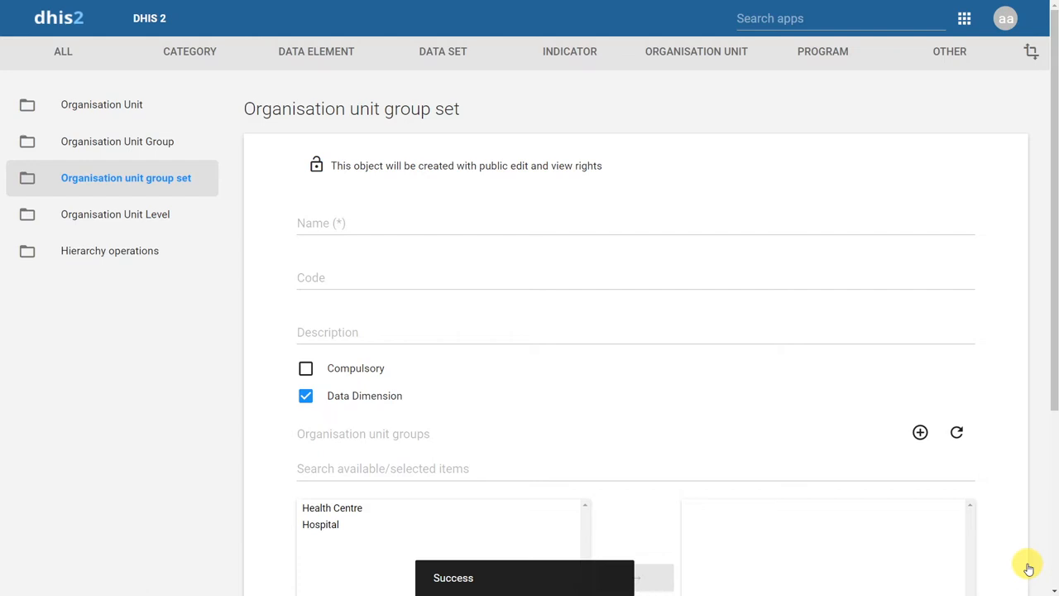
{"action": "left_click", "coordinate": [331, 222]}
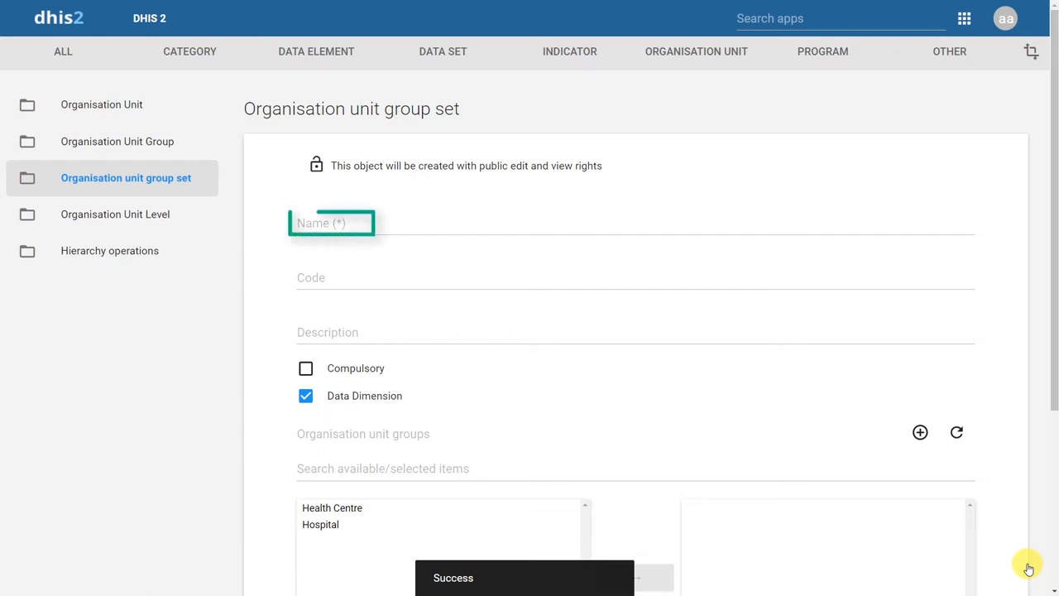
{"action": "left_click", "coordinate": [330, 331]}
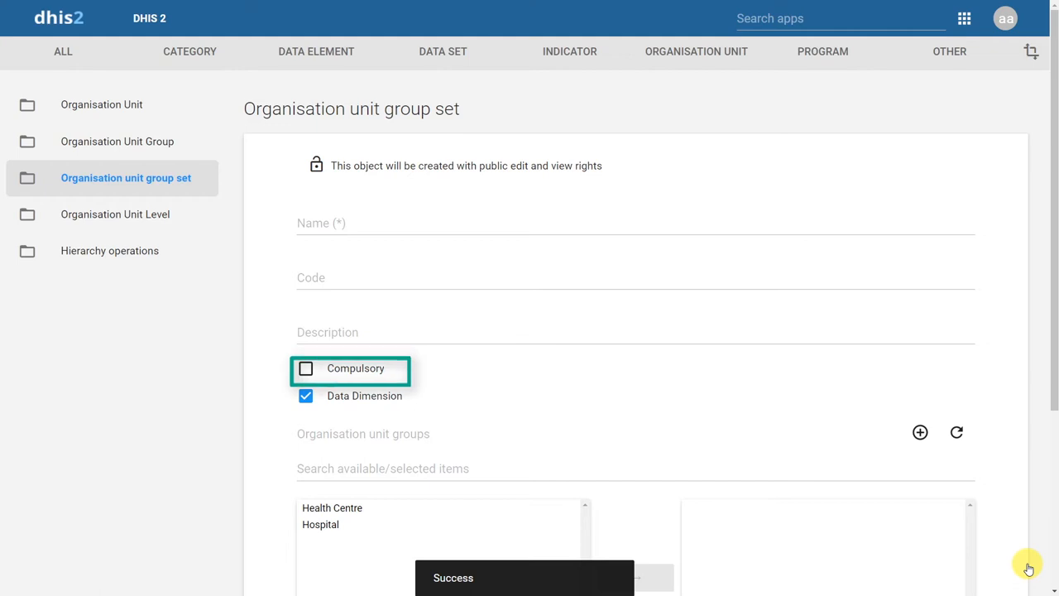
{"action": "left_click", "coordinate": [306, 395]}
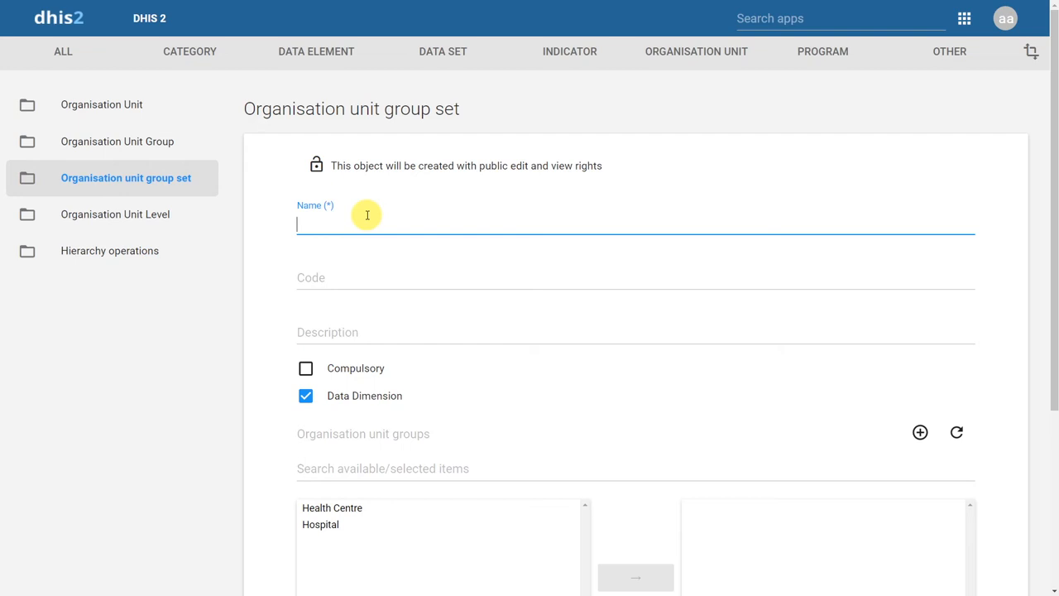
- Enter 'Facility Type' as the group set's name
{"action": "type", "text": "Facilit"}
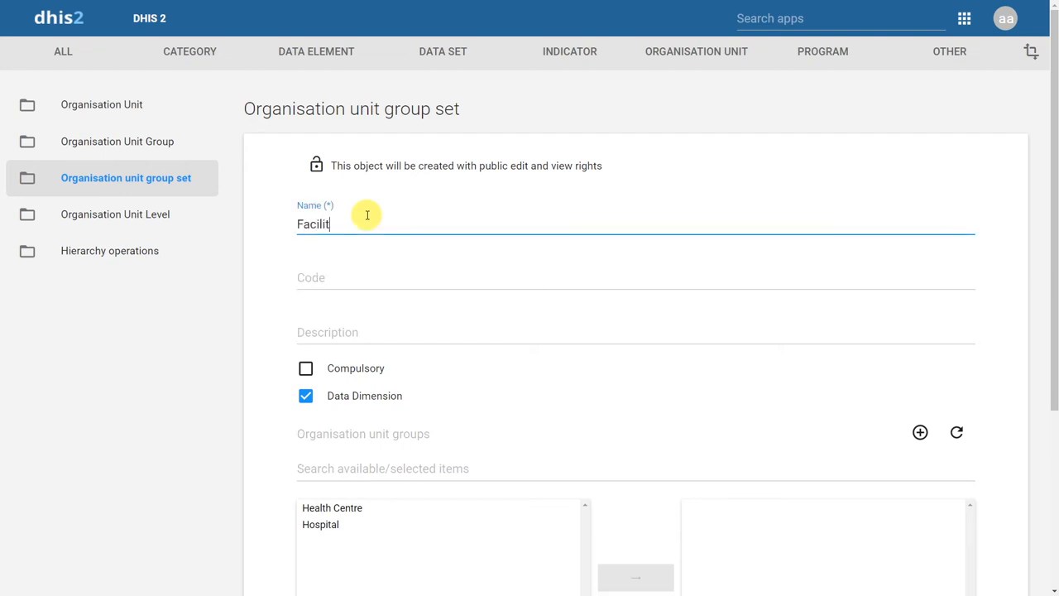
{"action": "type", "text": "y Type"}
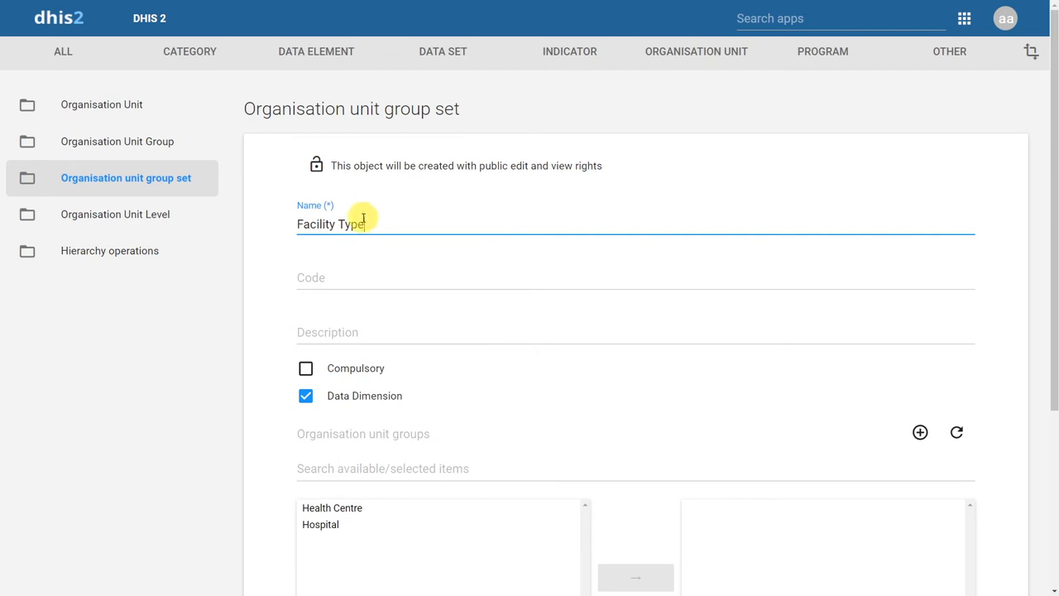
{"action": "mouse_move", "coordinate": [421, 377]}
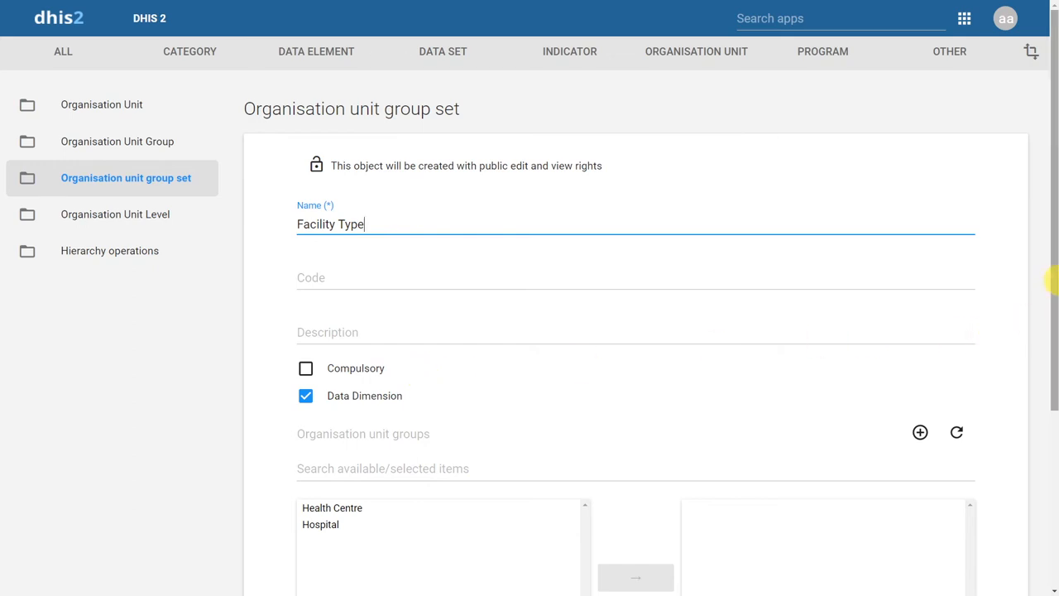
- Assign the Hospital and Health Centre groups to the Facility Type group set
{"action": "scroll", "scroll_direction": "down", "scroll_amount": 3}
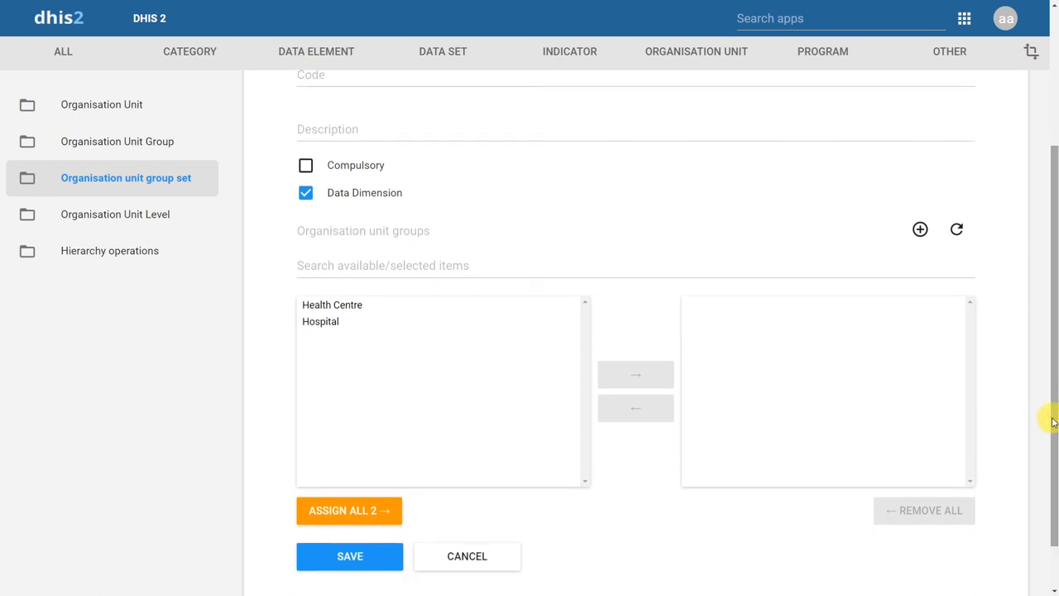
{"action": "mouse_move", "coordinate": [530, 477]}
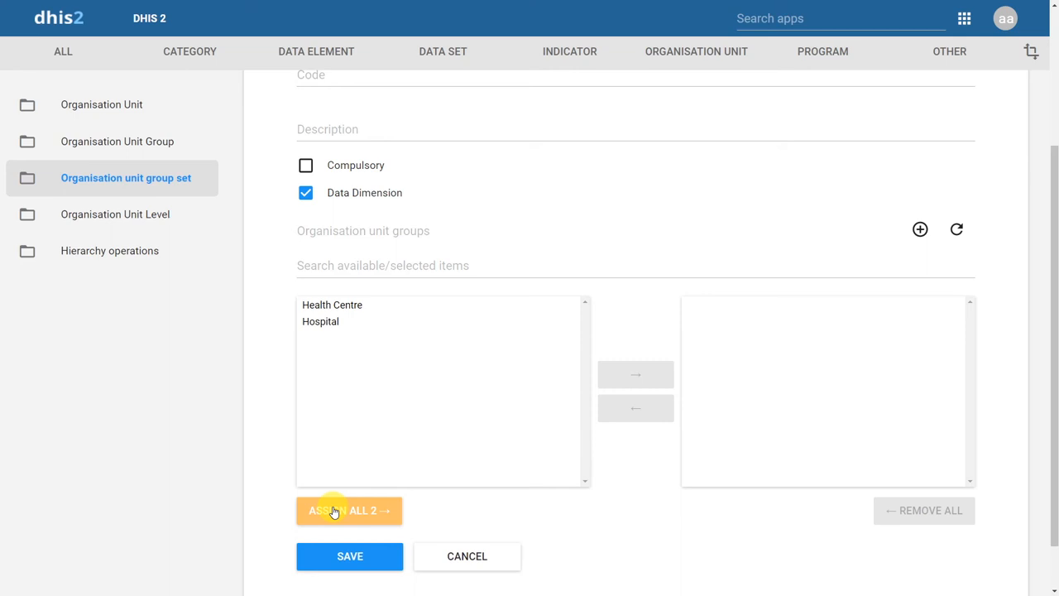
{"action": "left_click", "coordinate": [321, 321]}
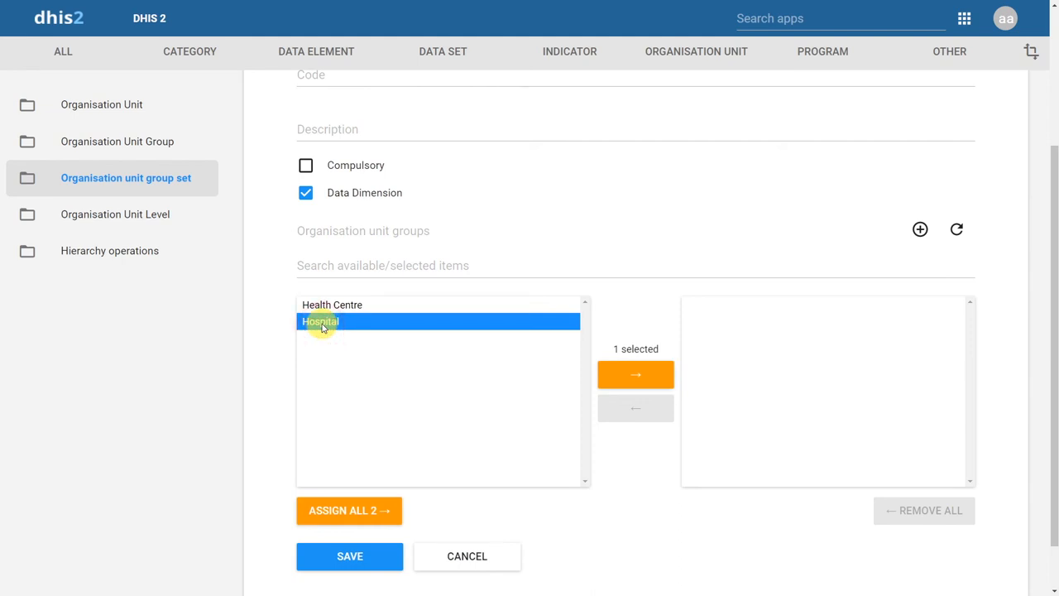
{"action": "left_click", "coordinate": [635, 374]}
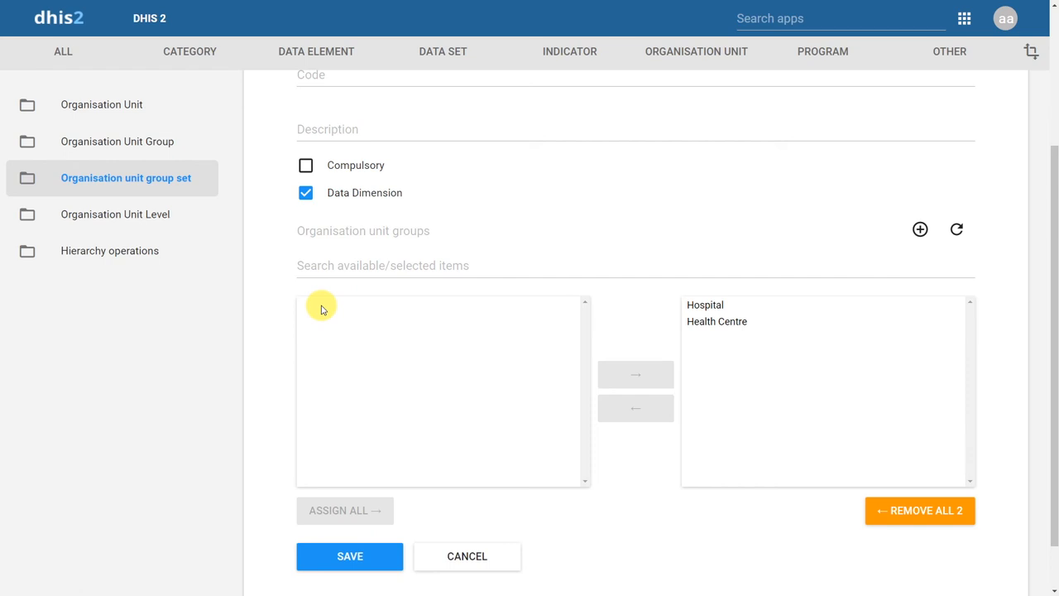
{"action": "scroll", "scroll_direction": "down", "scroll_amount": 3}
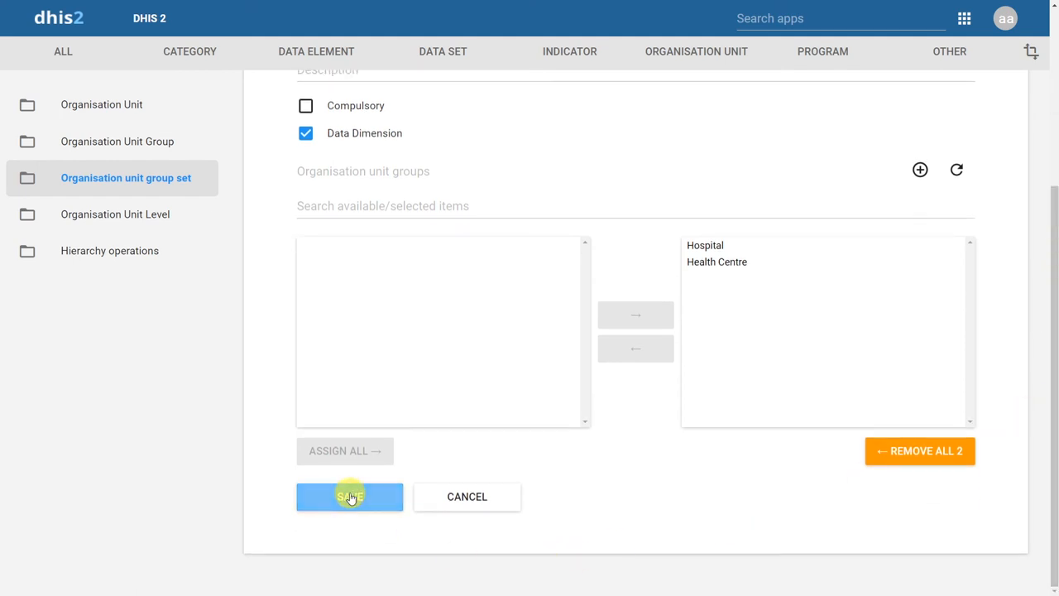
- Save Facility Type so it appears in the group set list with a confirmation
{"action": "left_click", "coordinate": [349, 496]}
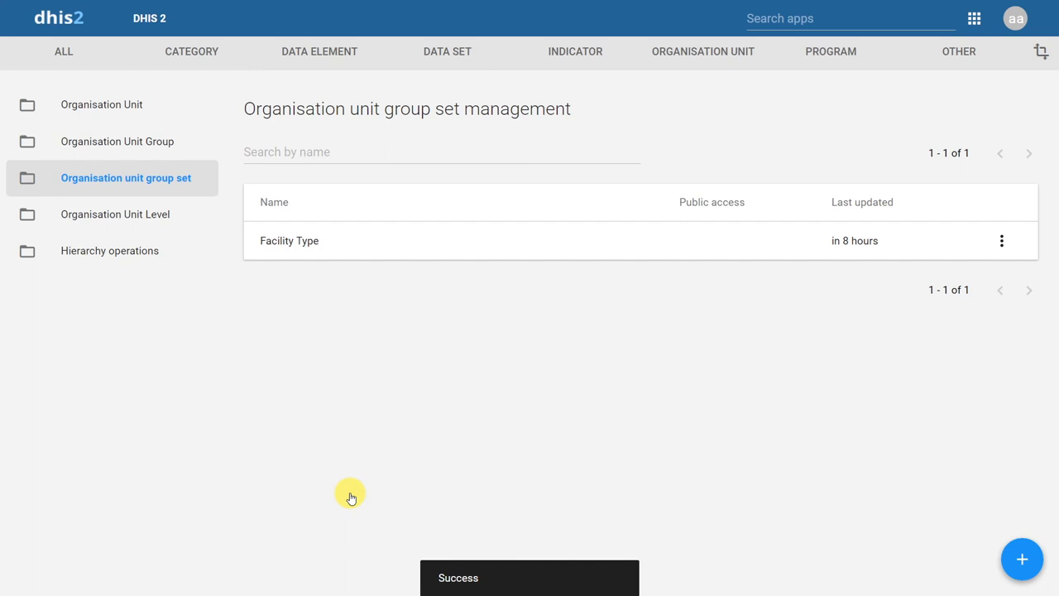
{"action": "mouse_move", "coordinate": [258, 444]}
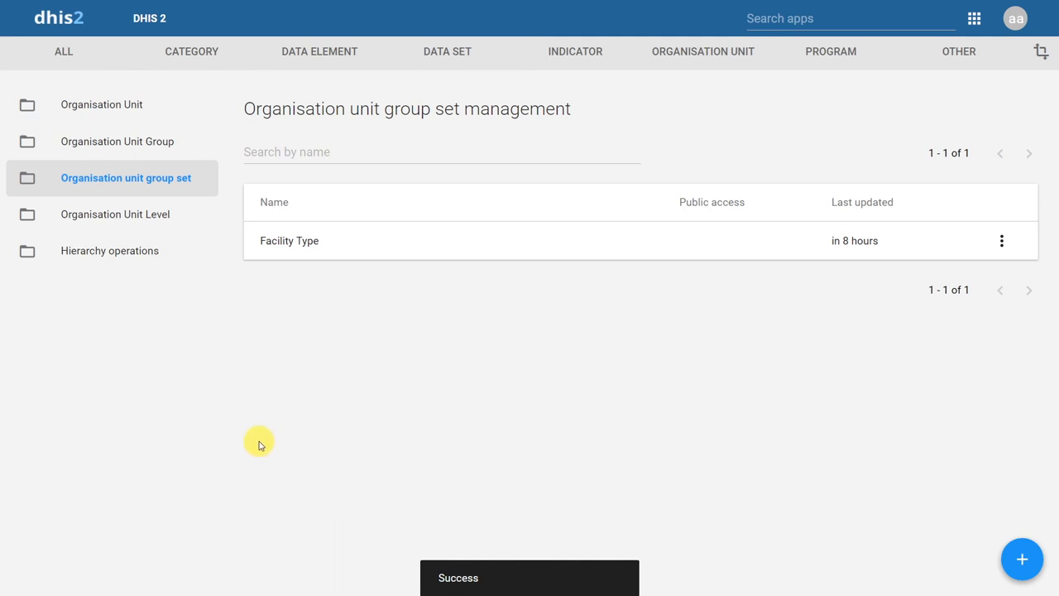
{"action": "mouse_move", "coordinate": [175, 149]}
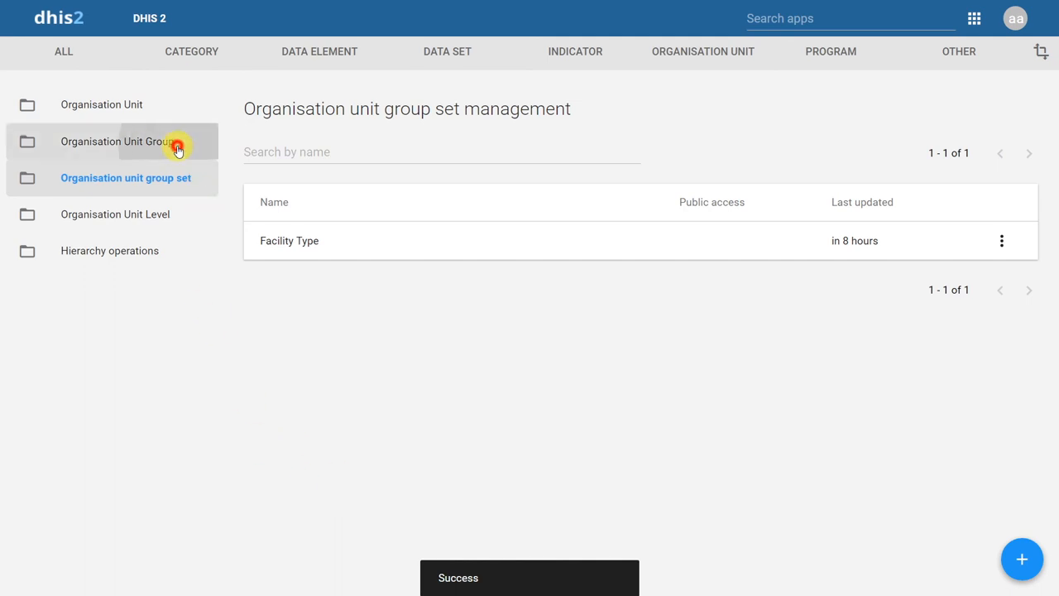
- Show the organisation unit list expanded through Ontario to Erie St. Clair's facilities
{"action": "left_click", "coordinate": [116, 140]}
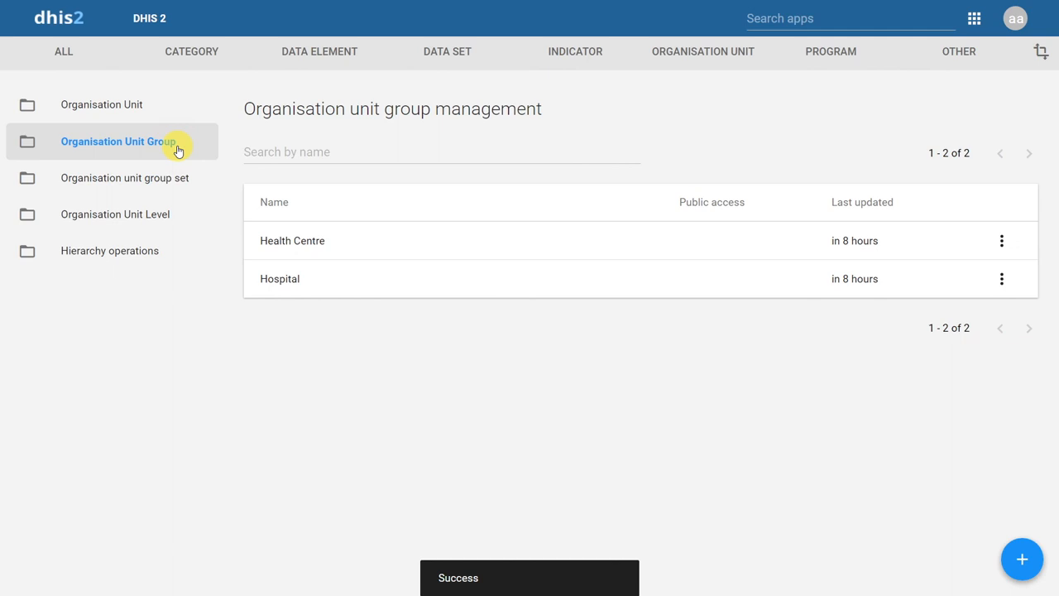
{"action": "left_click", "coordinate": [102, 105]}
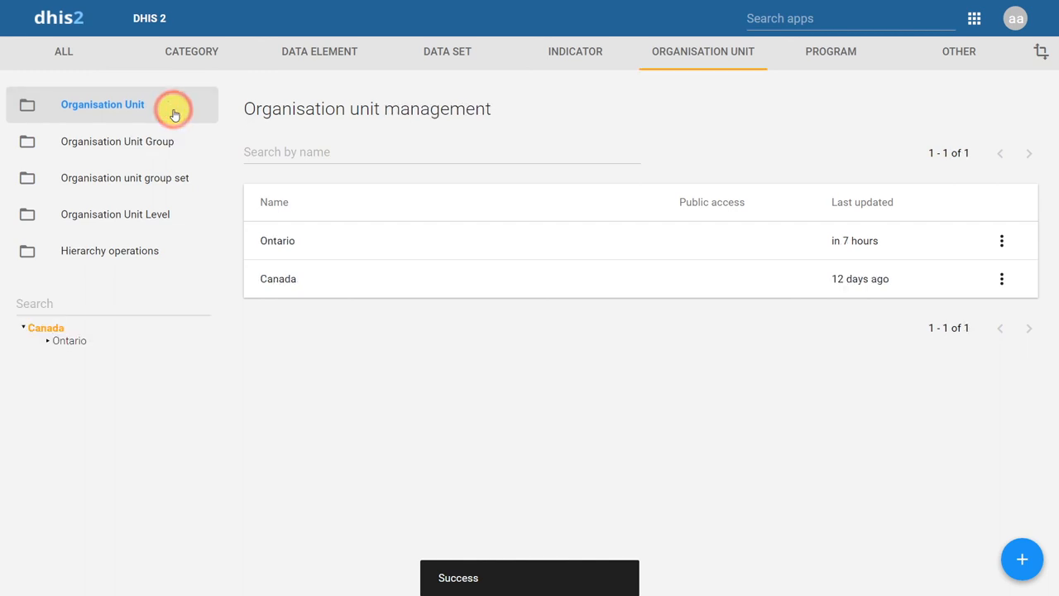
{"action": "left_click", "coordinate": [69, 341]}
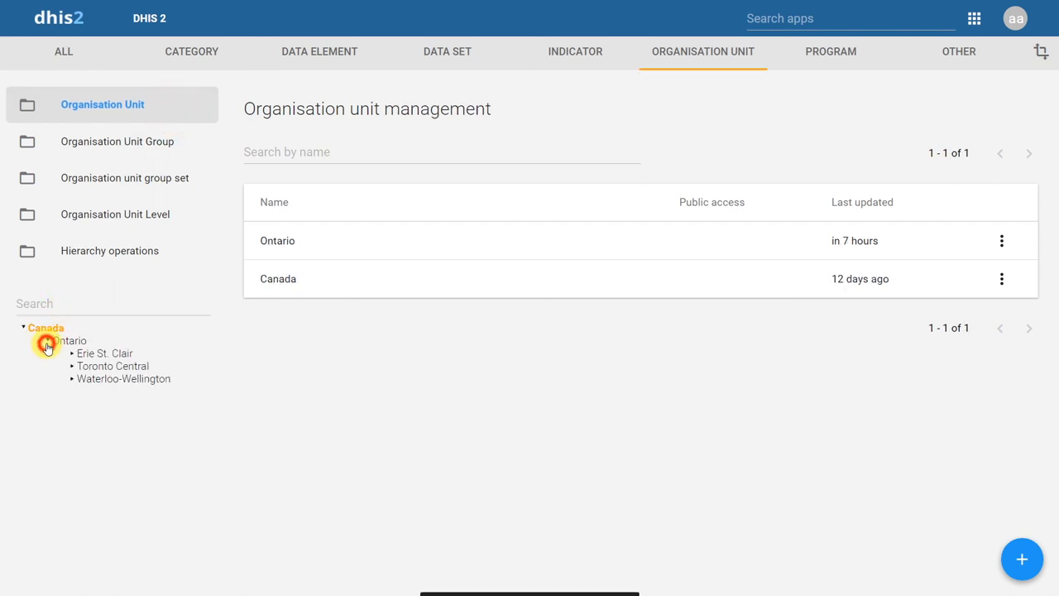
{"action": "left_click", "coordinate": [71, 355]}
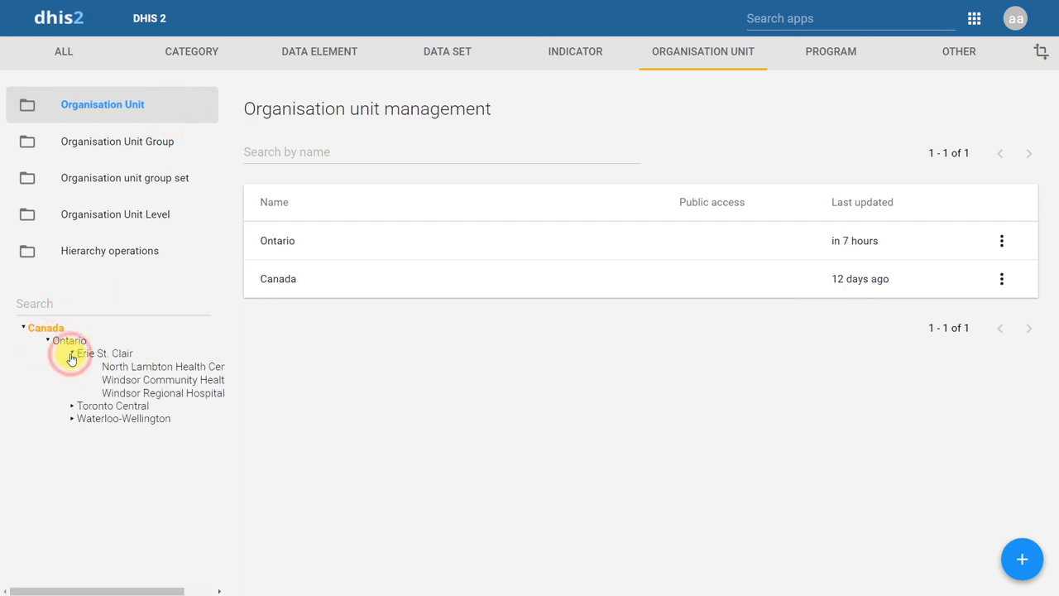